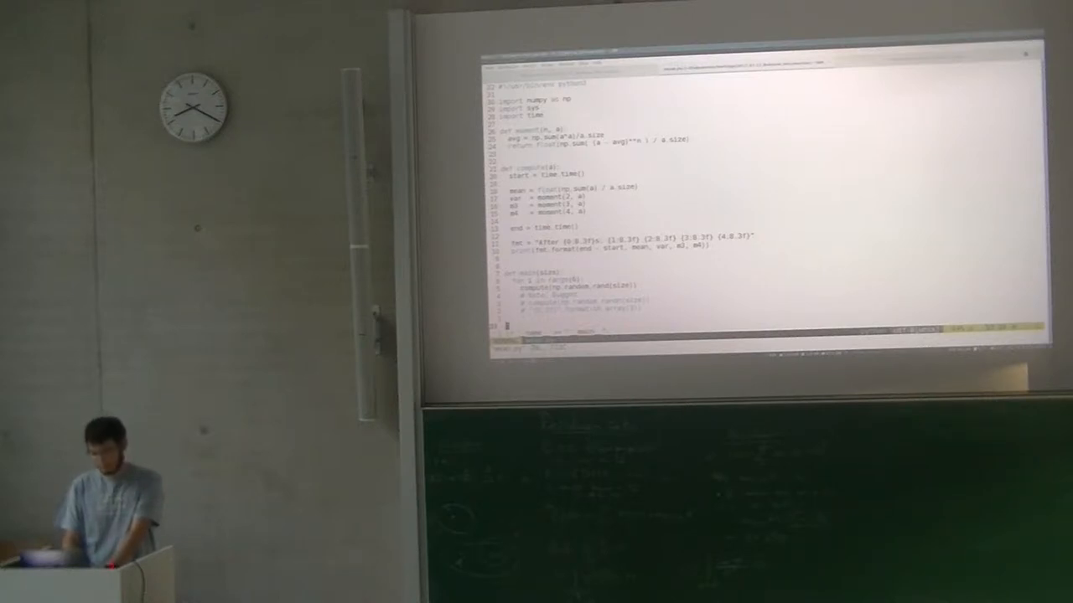
- Scroll through the end of the mean.py moments script before leaving Vim
{"action": "scroll", "scroll_direction": "down", "scroll_amount": 3}
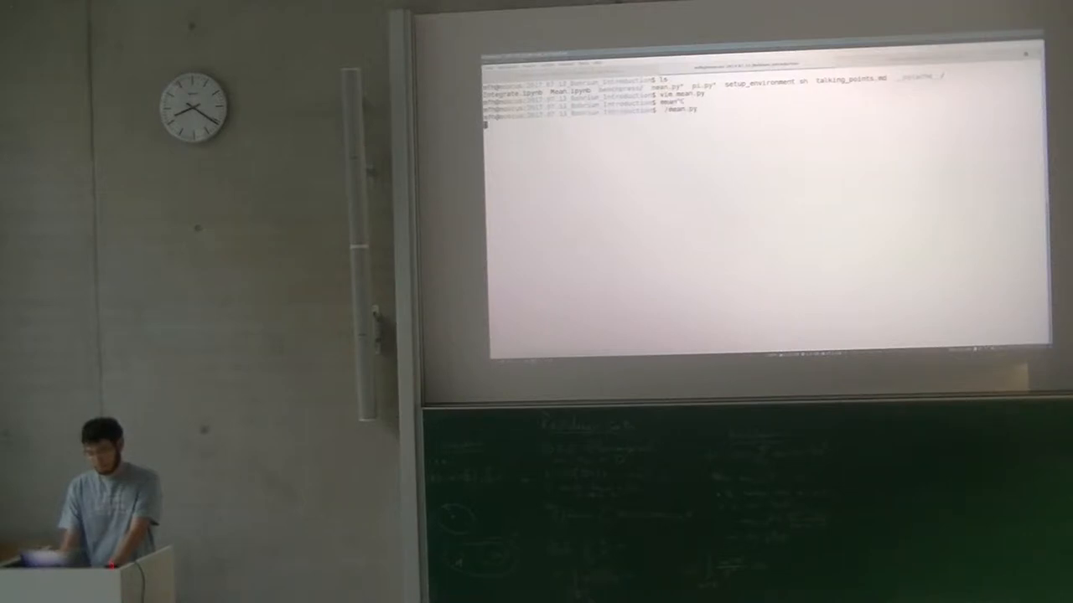
- Run ./mean.py, then rerun it with a larger array size to compare timings
{"action": "key", "text": "Return"}
{"action": "type", "text": "./mean.py $((10 * 1000 * 1000))"}
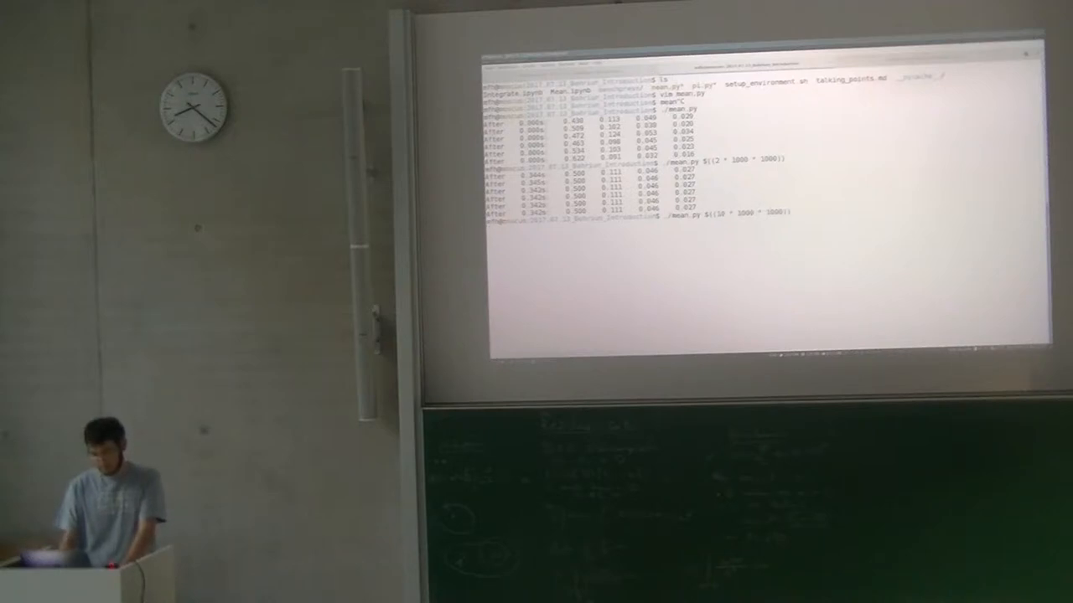
{"action": "key", "text": "Return"}
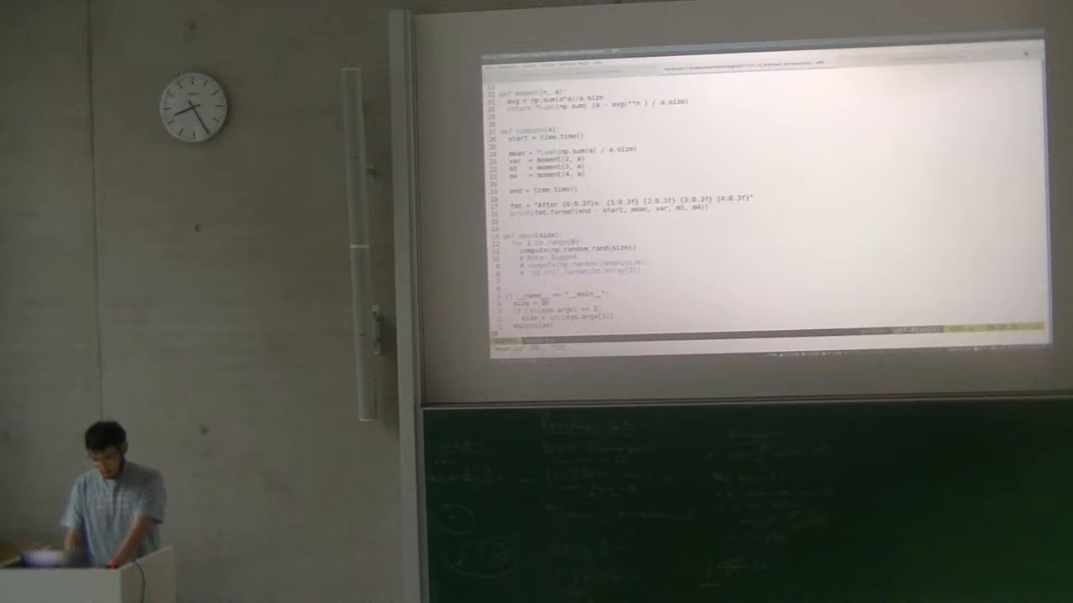
{"action": "scroll", "scroll_direction": "up", "scroll_amount": 3}
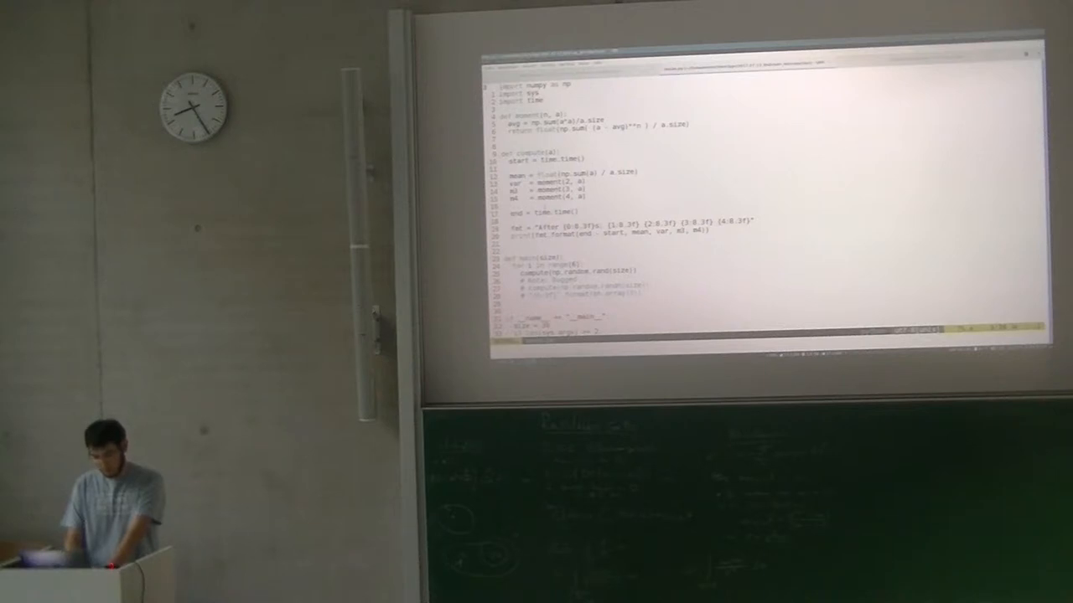
{"action": "double_click", "coordinate": [550, 187]}
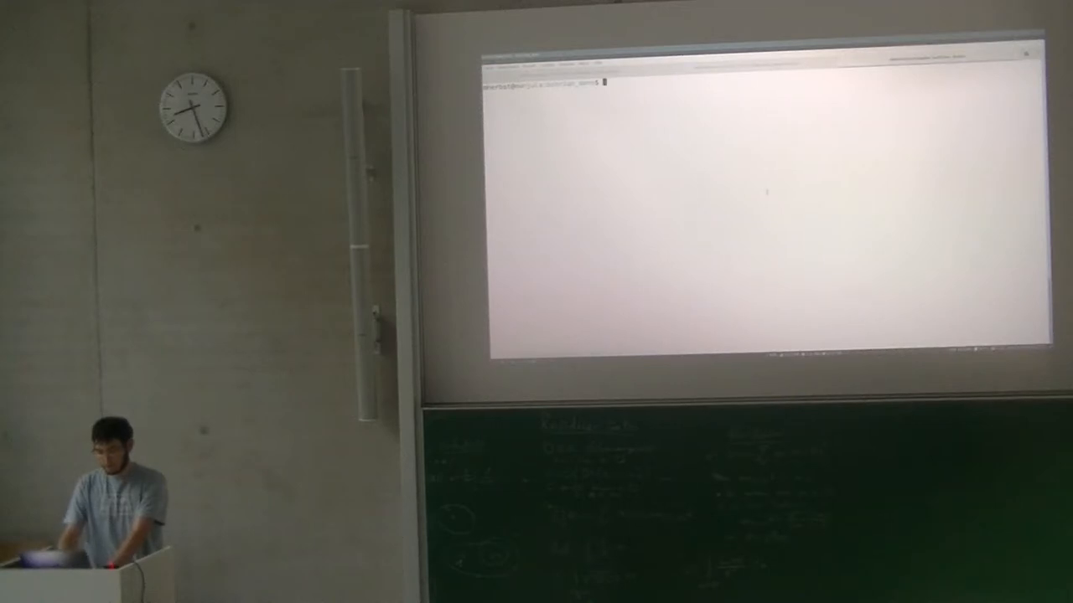
- List the project files with ls and run ./mean.py single-threaded for baseline timings
{"action": "key", "text": "Return"}
{"action": "type", "text": "./mean.py"}
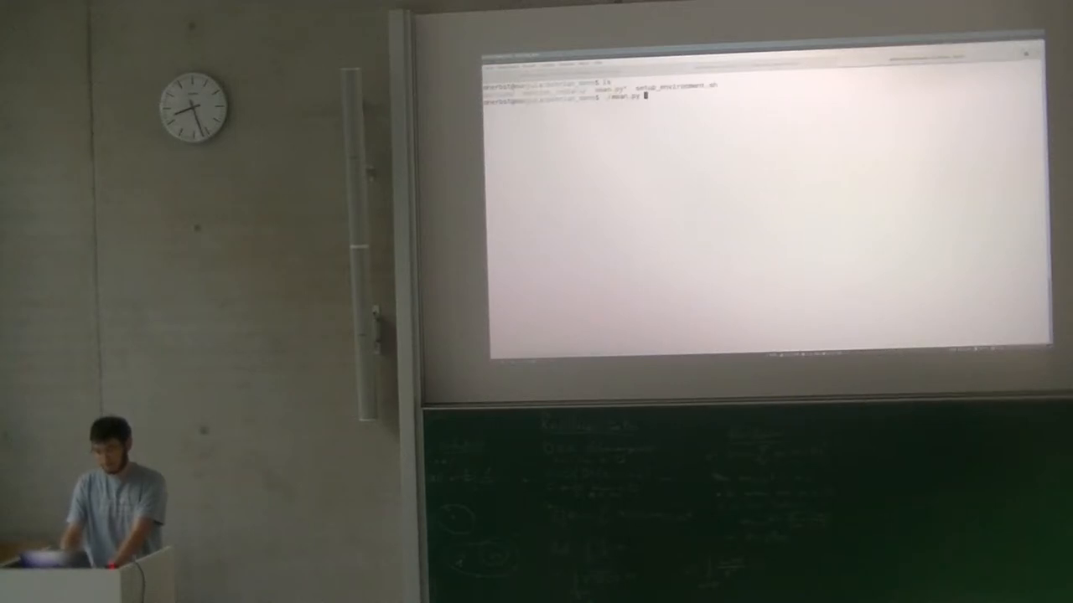
{"action": "key", "text": "Return"}
{"action": "type", "text": "python3 -m bohrium ./mean.py $((30 * 1000 * 1000))"}
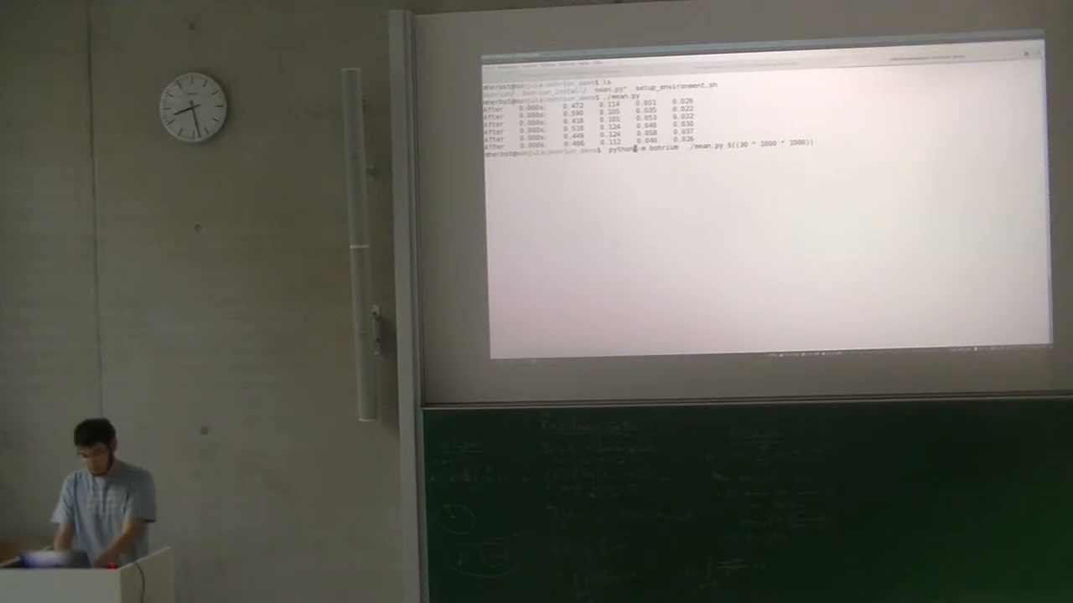
- Run lscpu to show the machine's CPU details
{"action": "key", "text": "Return"}
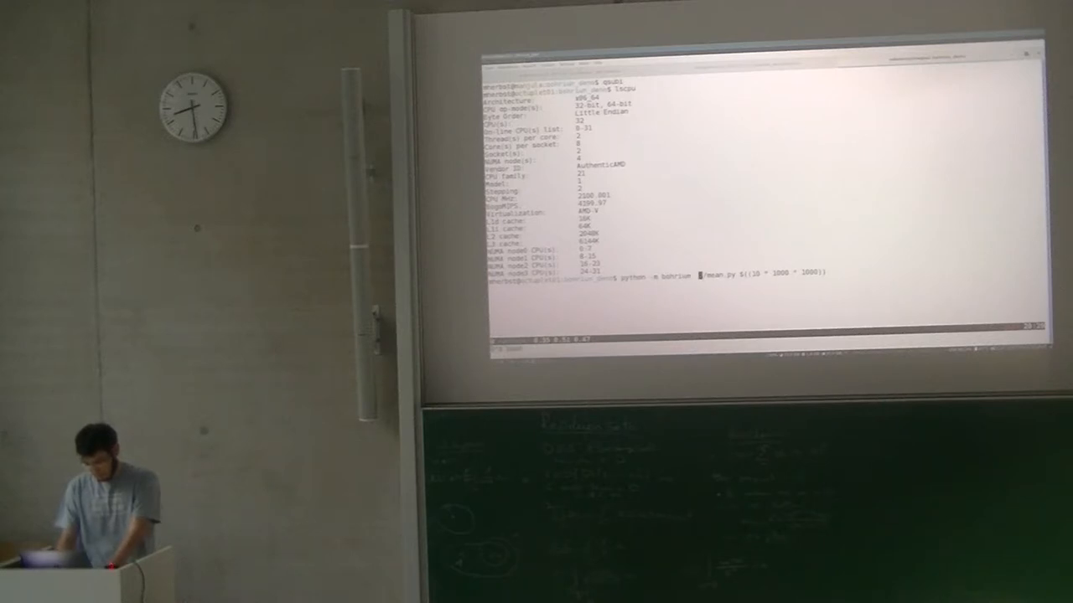
{"action": "key", "text": "Return"}
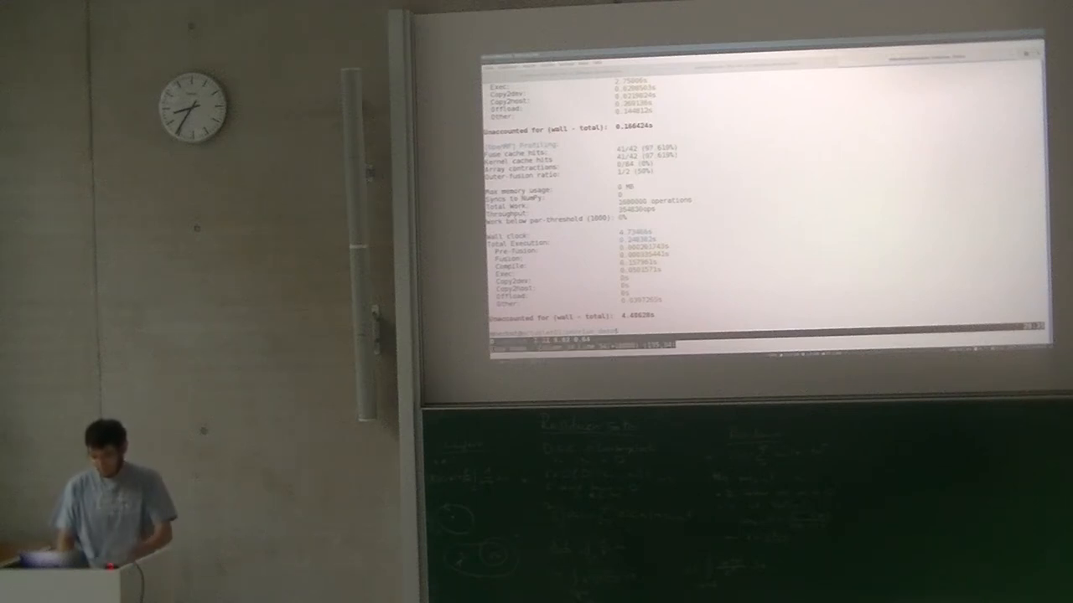
{"action": "scroll", "scroll_direction": "up", "scroll_amount": 3}
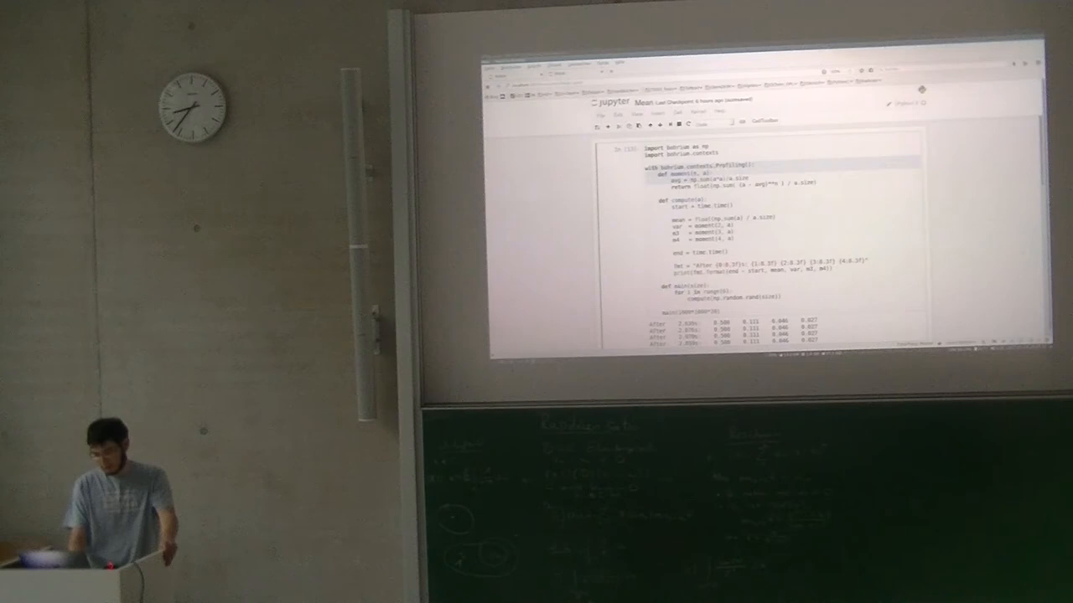
- Scroll from the bohrium code cell down to its timing and profiling output
{"action": "scroll", "scroll_direction": "down", "scroll_amount": 3}
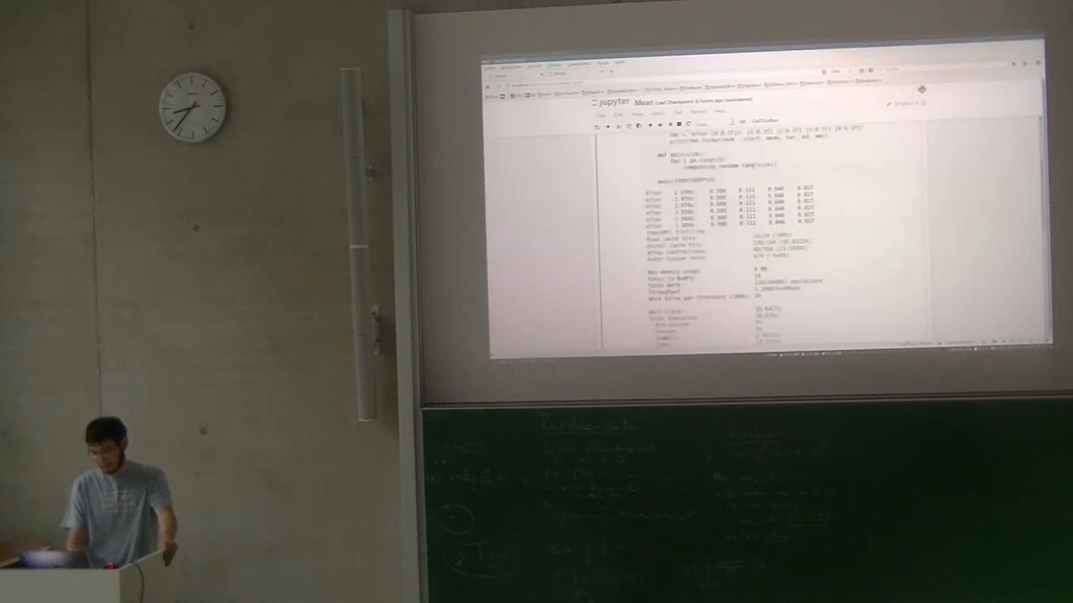
{"action": "scroll", "scroll_direction": "up", "scroll_amount": 3}
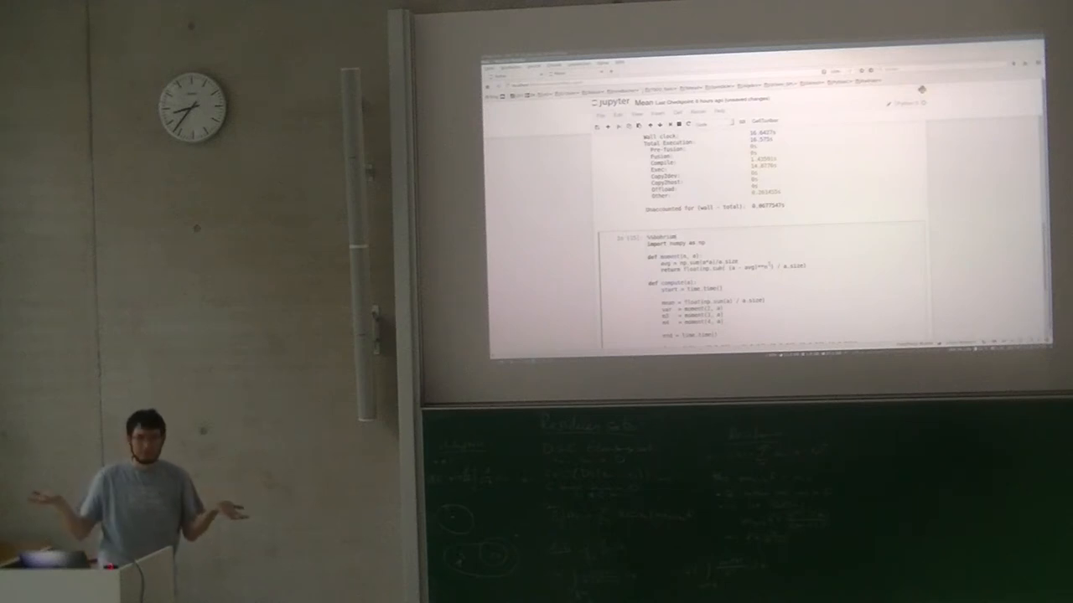
{"action": "scroll", "scroll_direction": "down", "scroll_amount": 3}
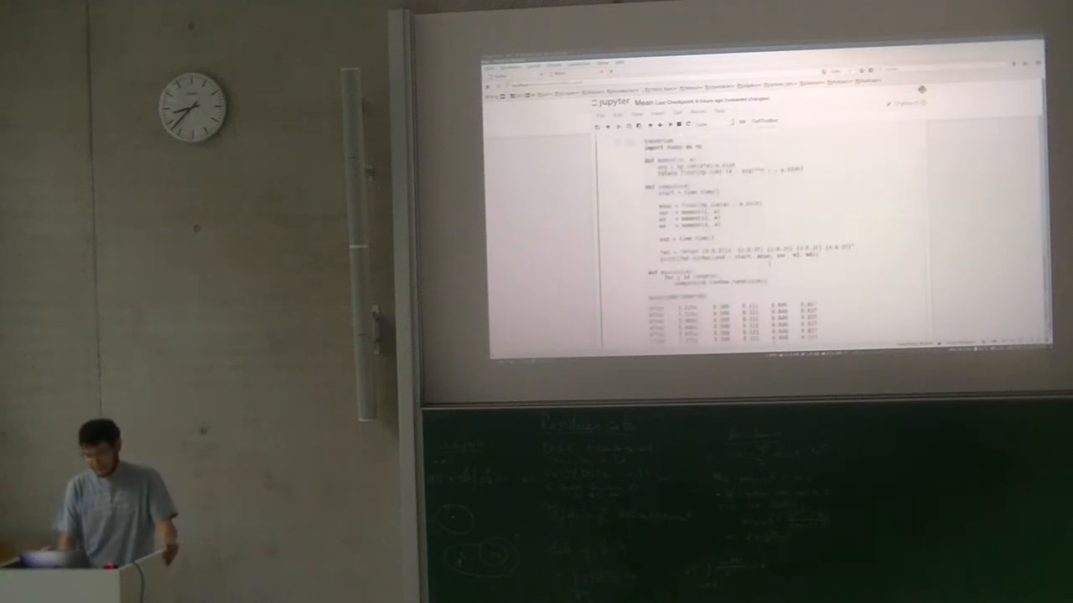